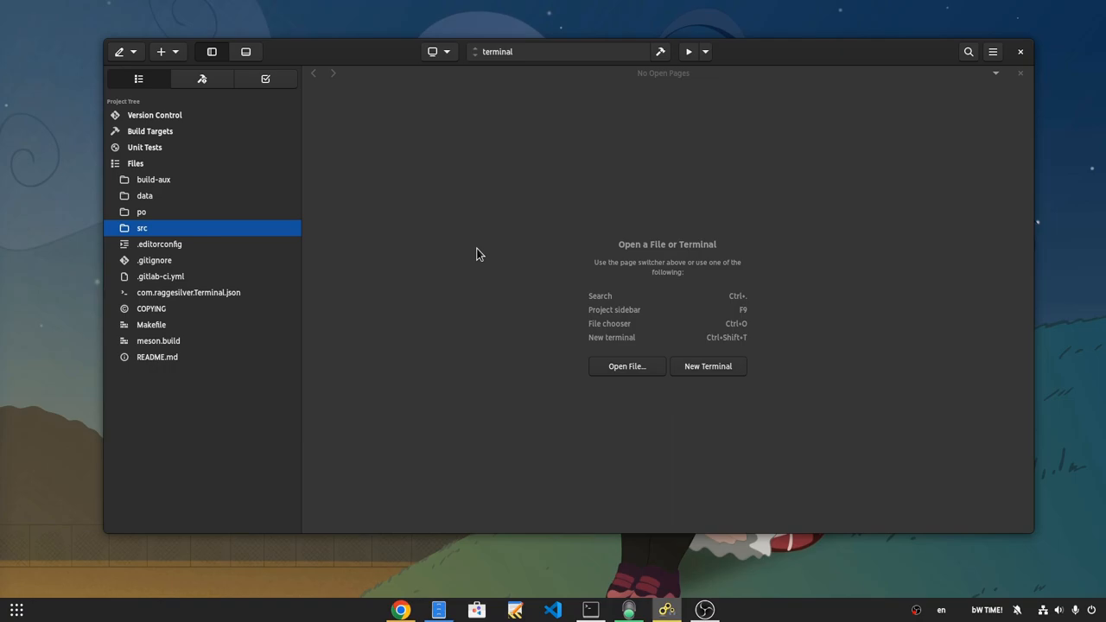
mouse_move(235, 225)
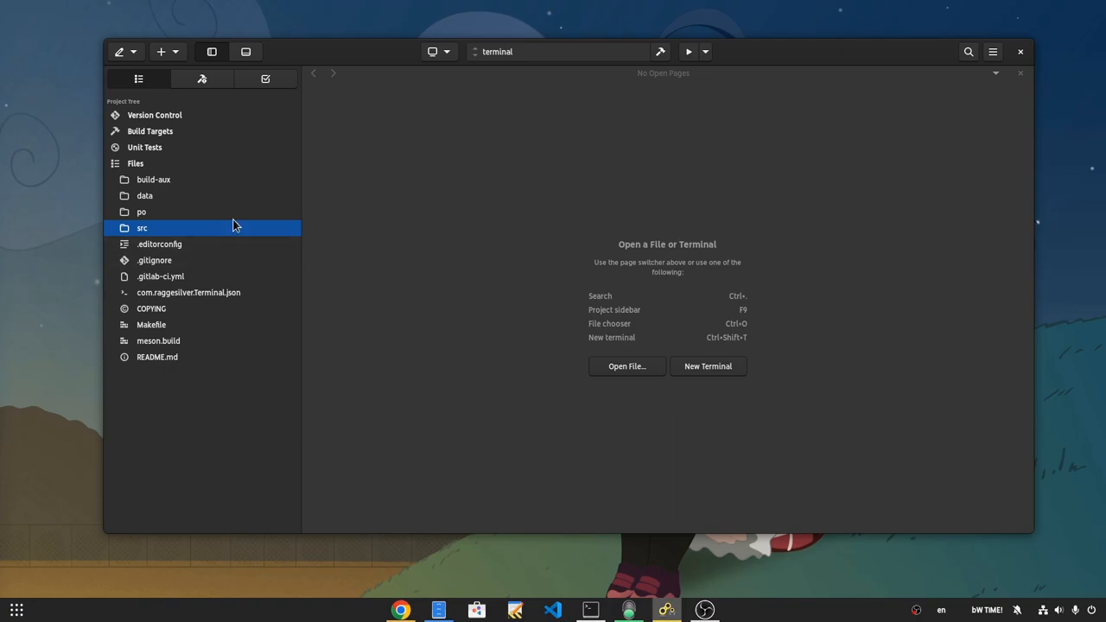
mouse_move(190, 324)
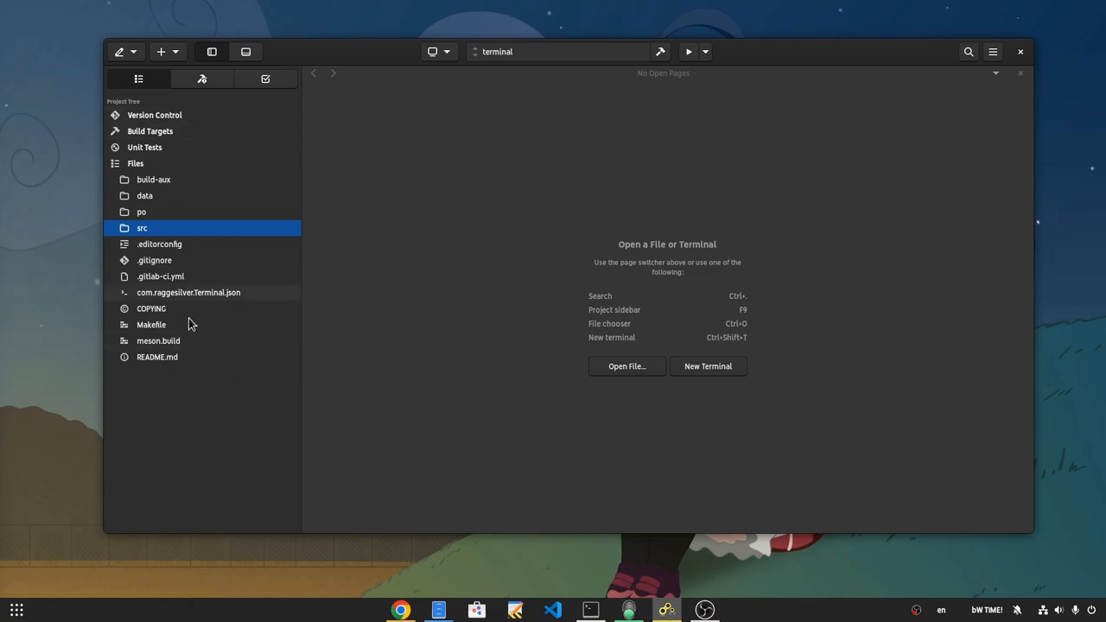
Open config.vala.in, main.vala and terminal.gresource.xml, refocus Application.vala, and hide the sidebar.
left_click(141, 227)
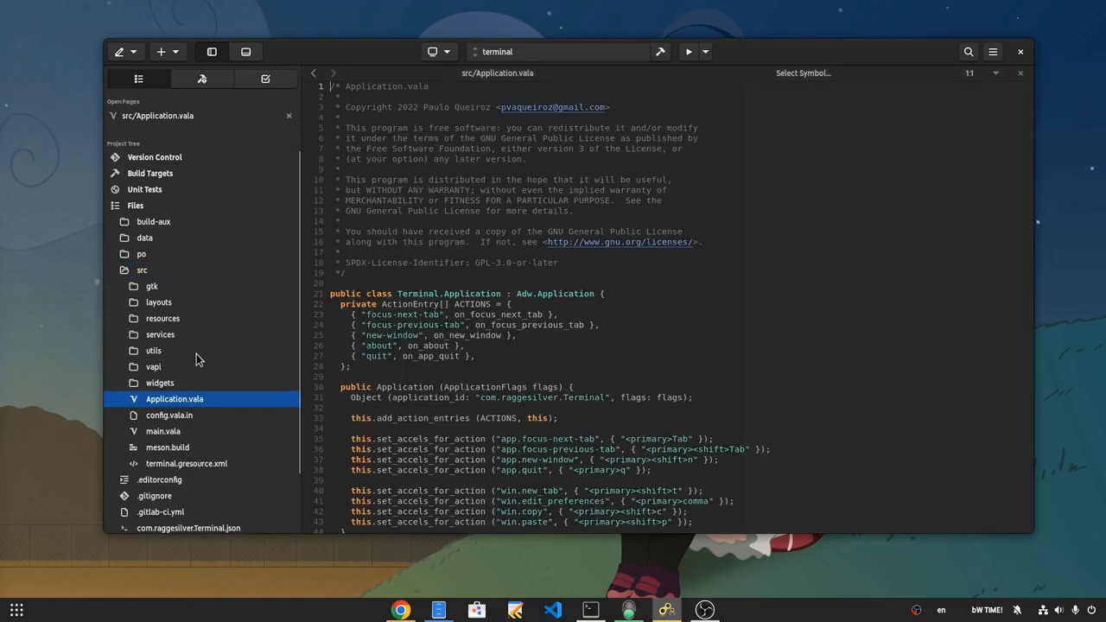
left_click(163, 456)
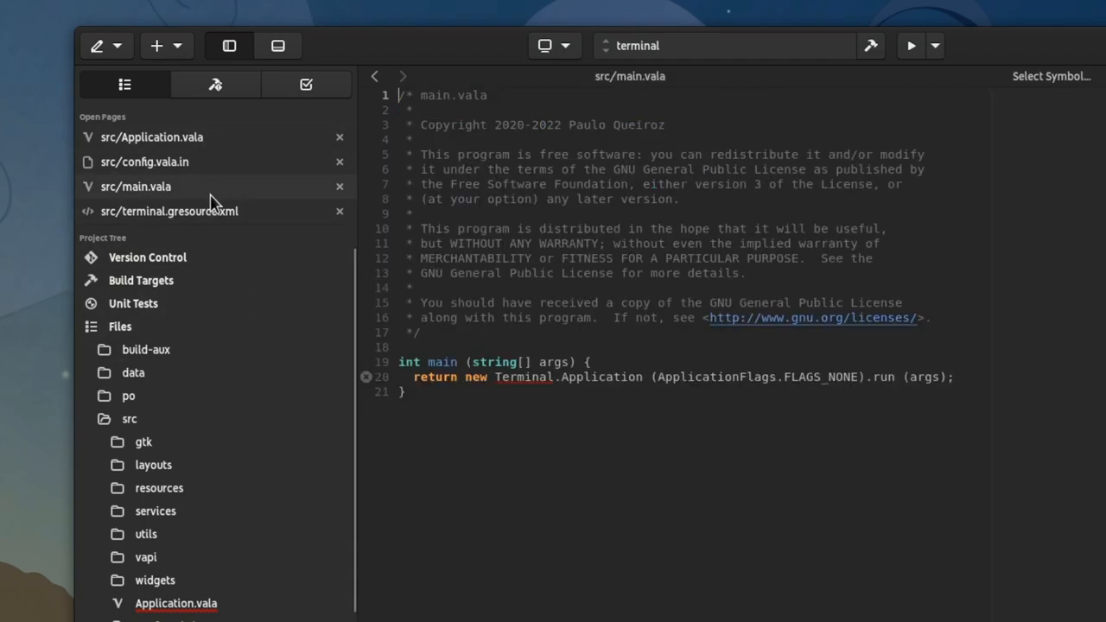
left_click(151, 137)
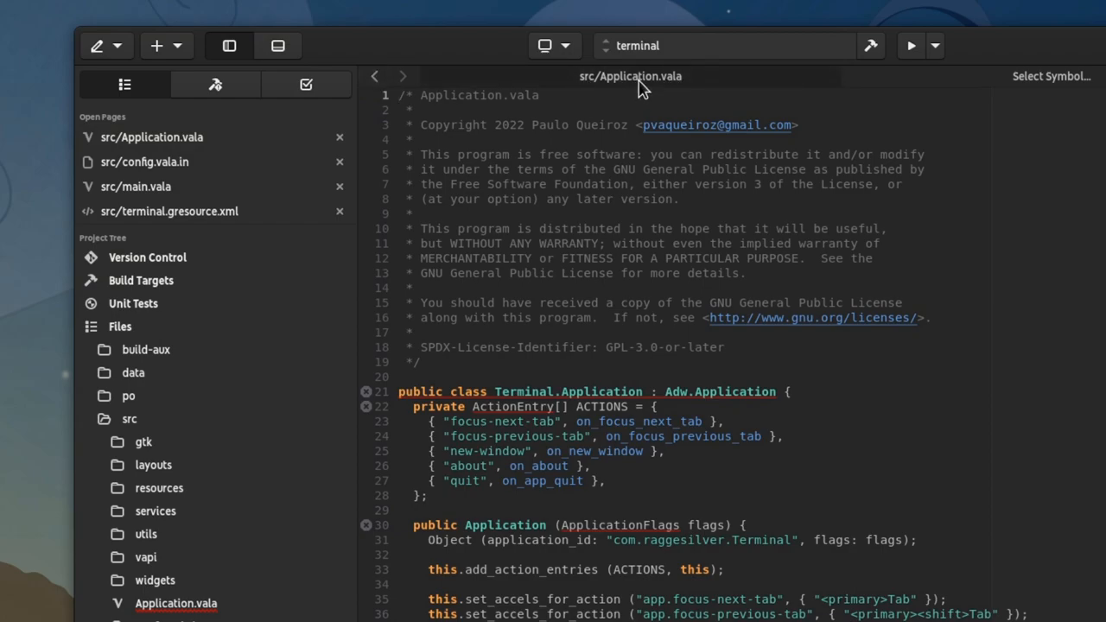
left_click(634, 76)
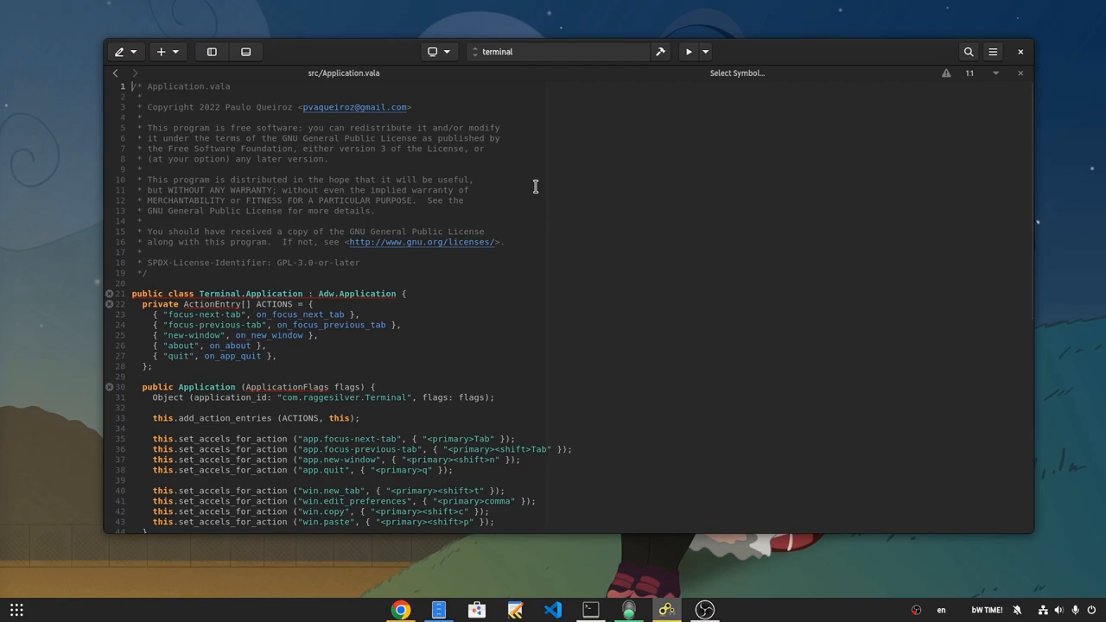
Search for main.vala, switch to its page, and split it into a stacked second view.
left_click(968, 52)
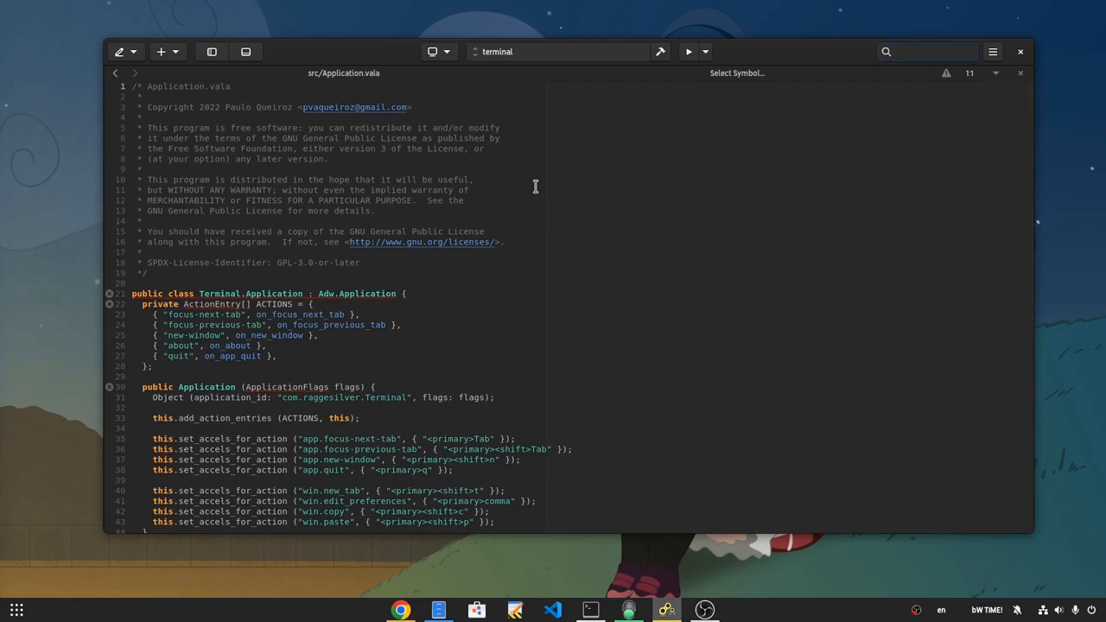
type("mai")
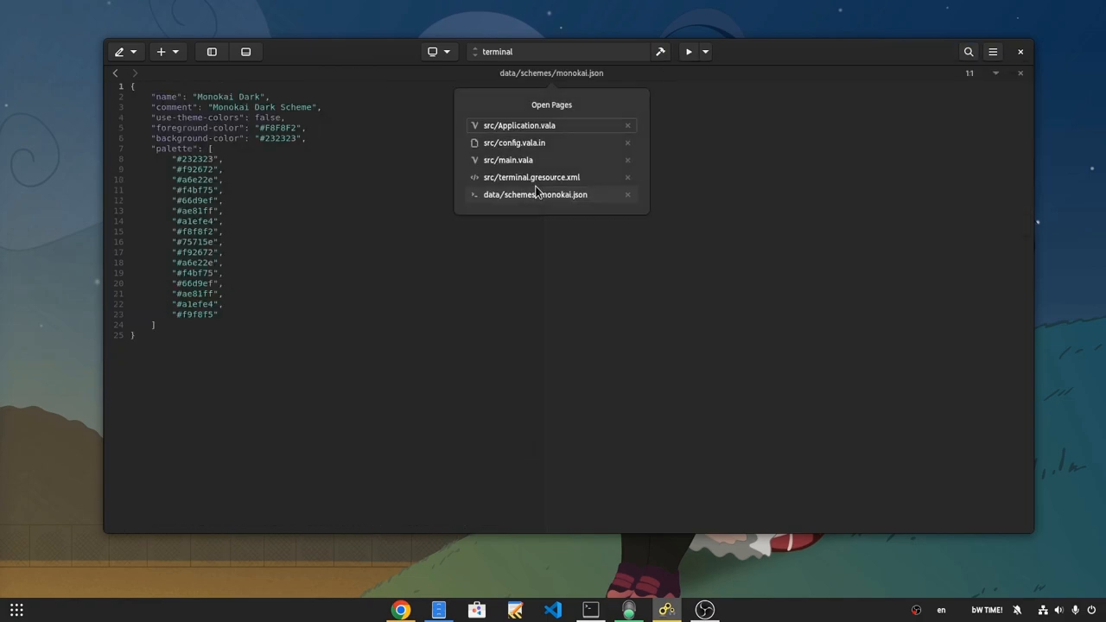
left_click(508, 160)
type("split")
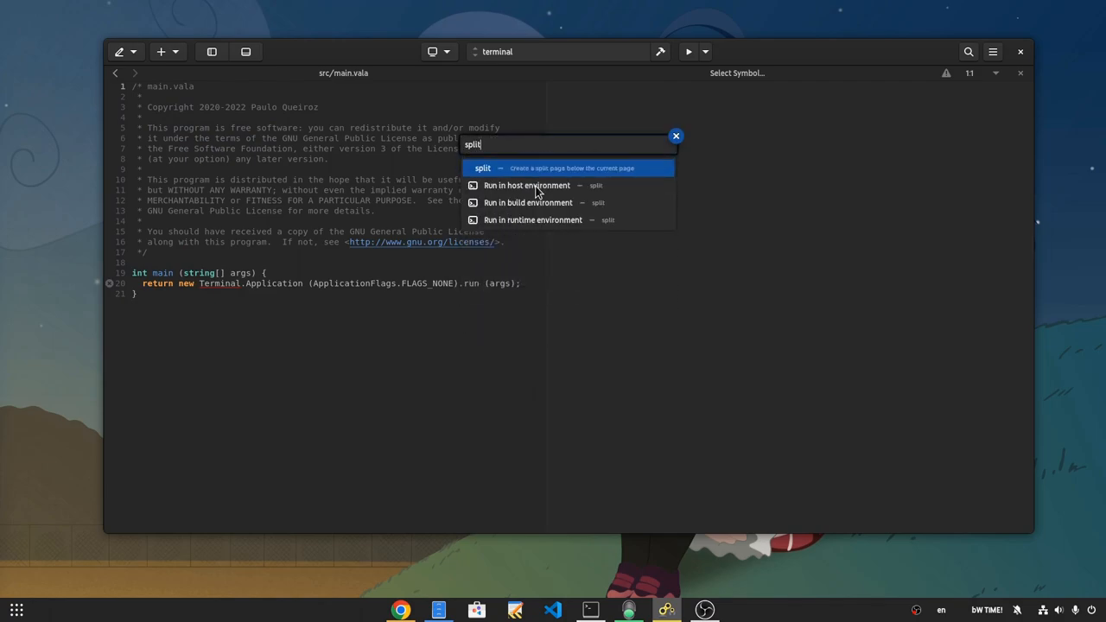
left_click(482, 167)
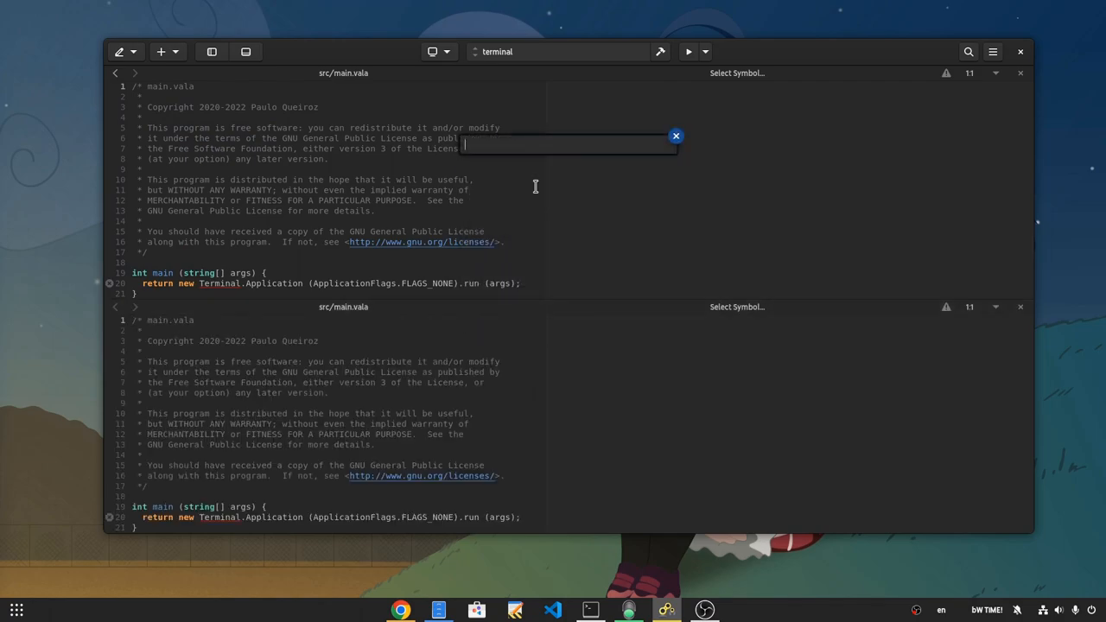
type("move")
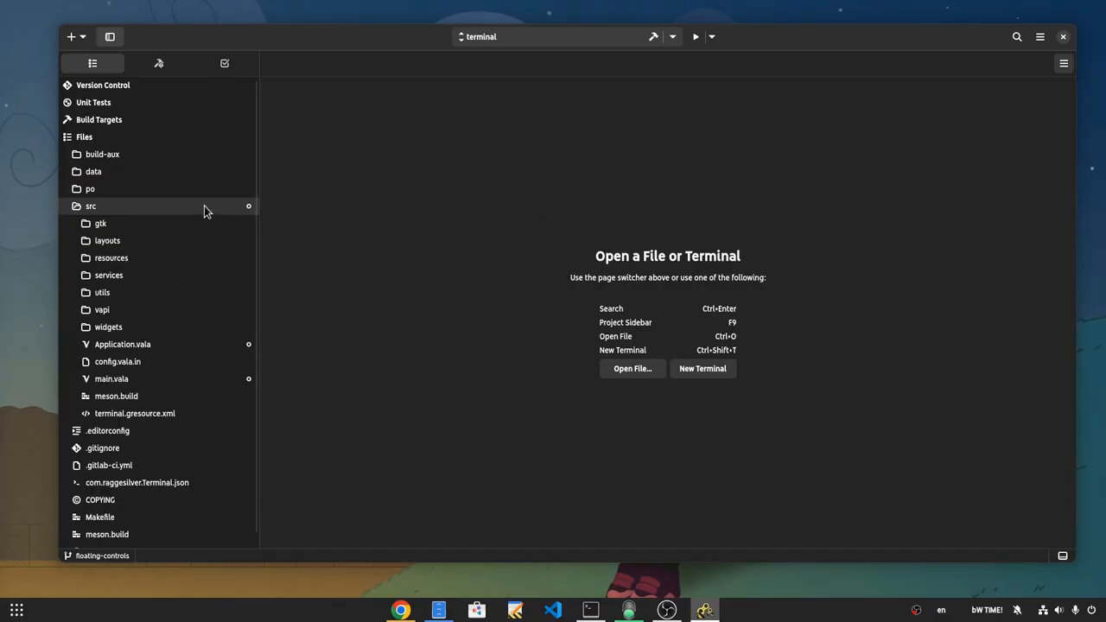
Reopen Application.vala and config.vala.in as tabs, move a tab into a new split, and hide the sidebar.
left_click(119, 343)
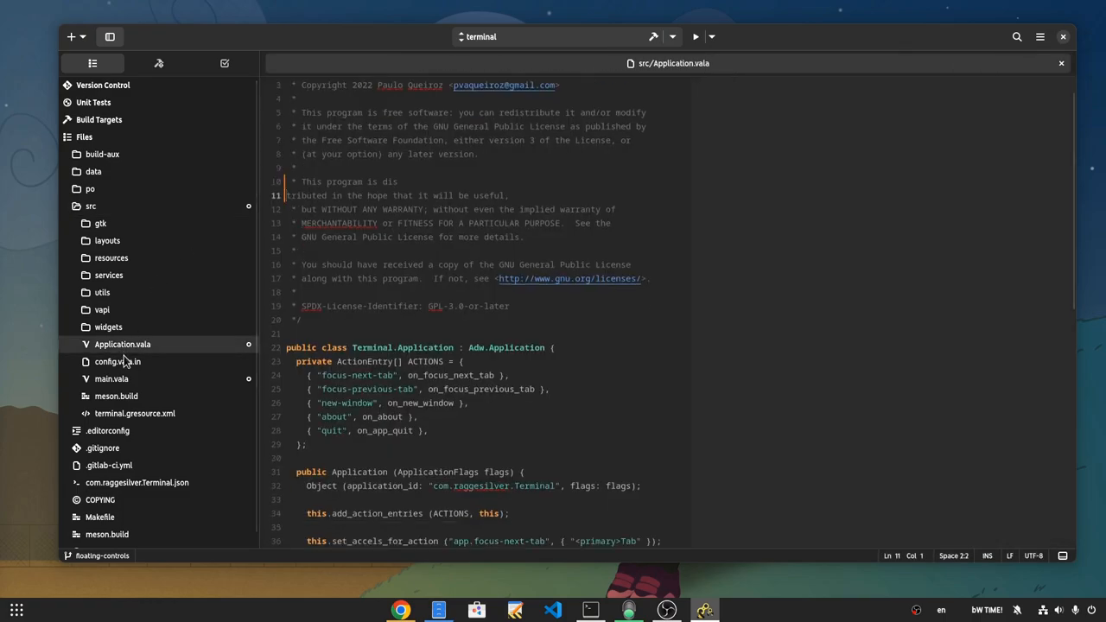
left_click(111, 379)
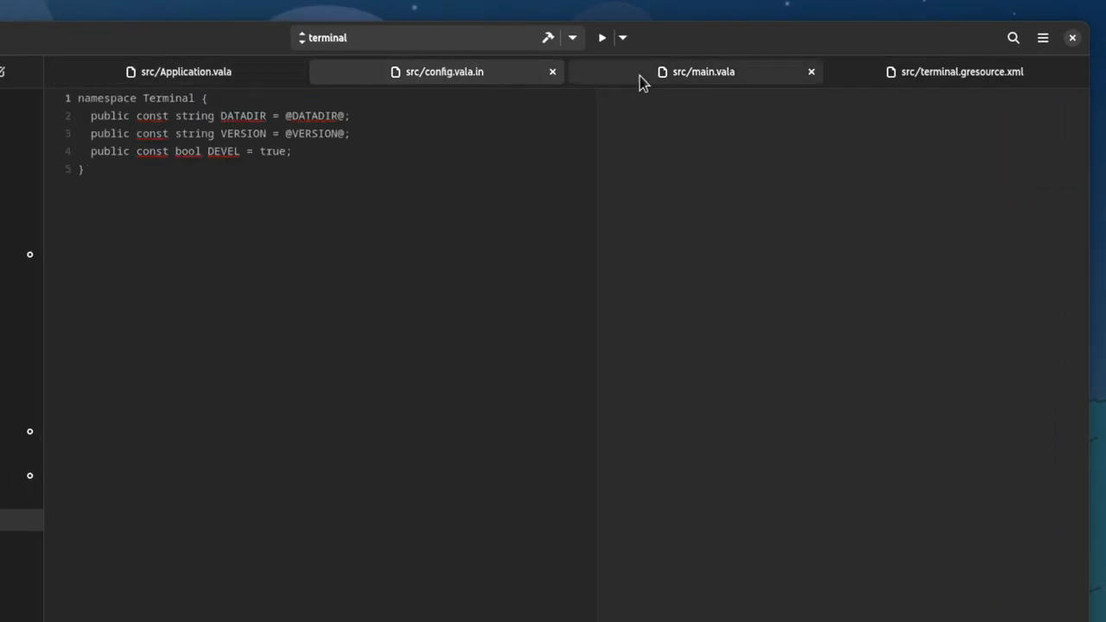
left_click(707, 71)
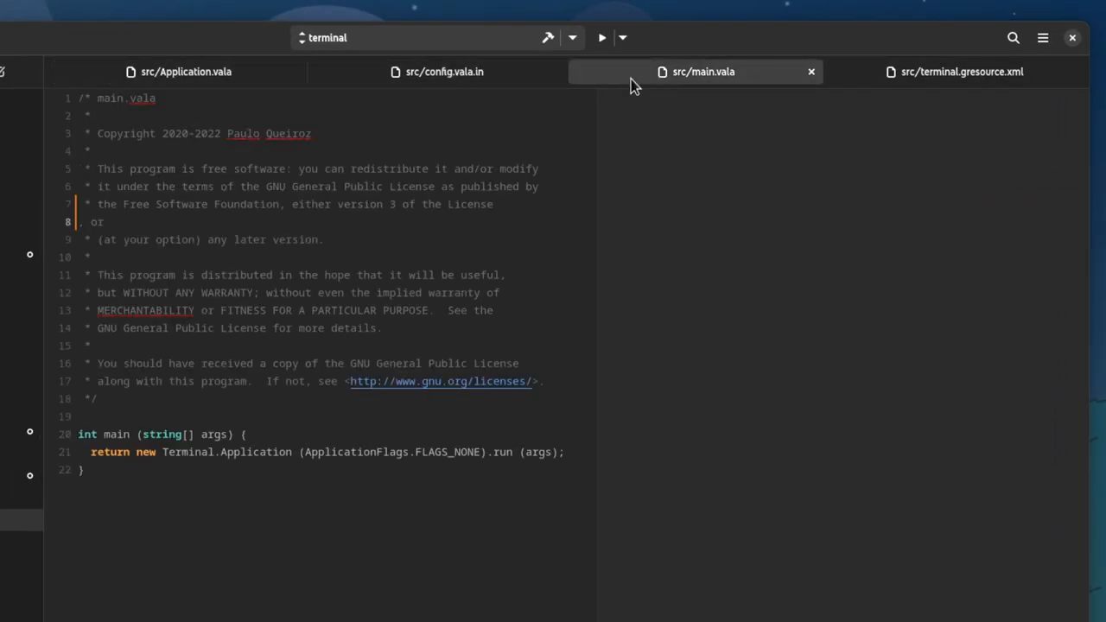
right_click(702, 72)
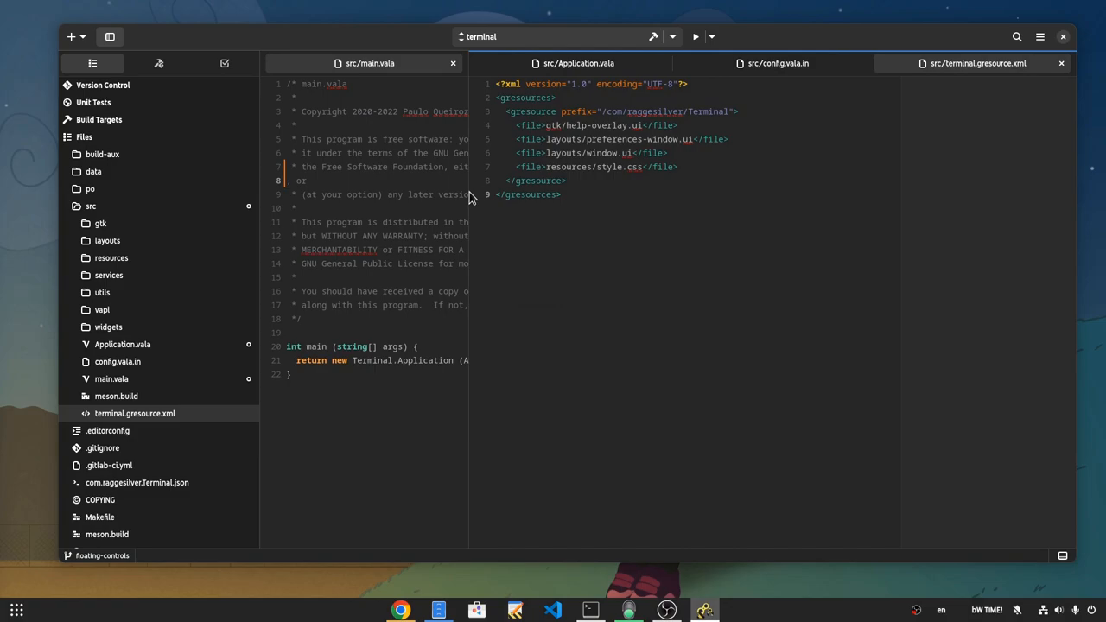
left_click(110, 37)
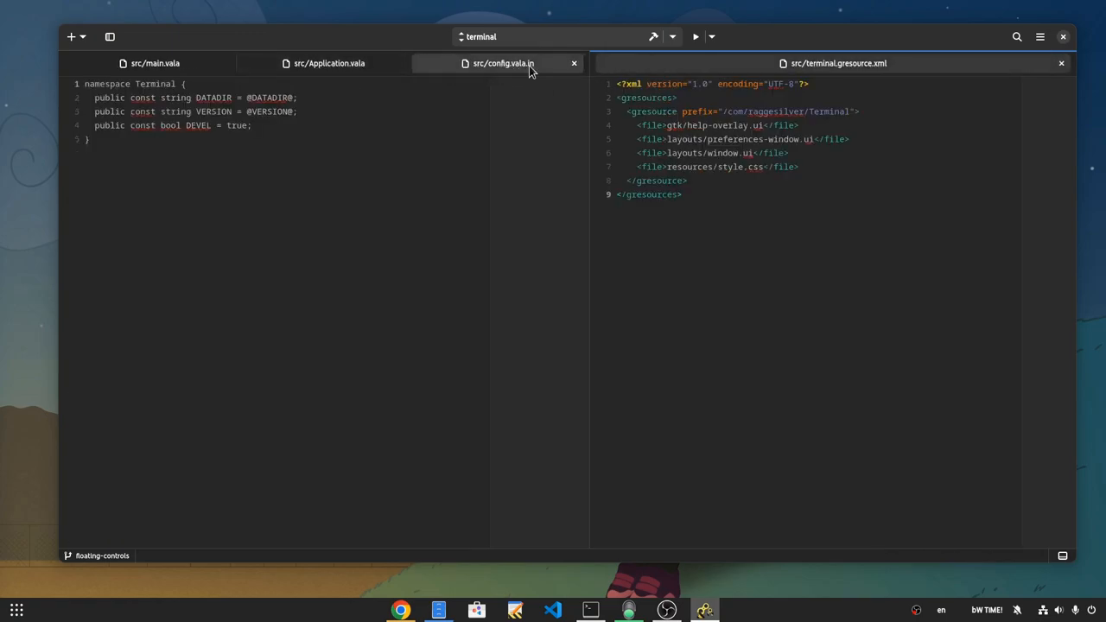
Switch Builder's editor to the light style and show the project sidebar again.
left_click(1038, 37)
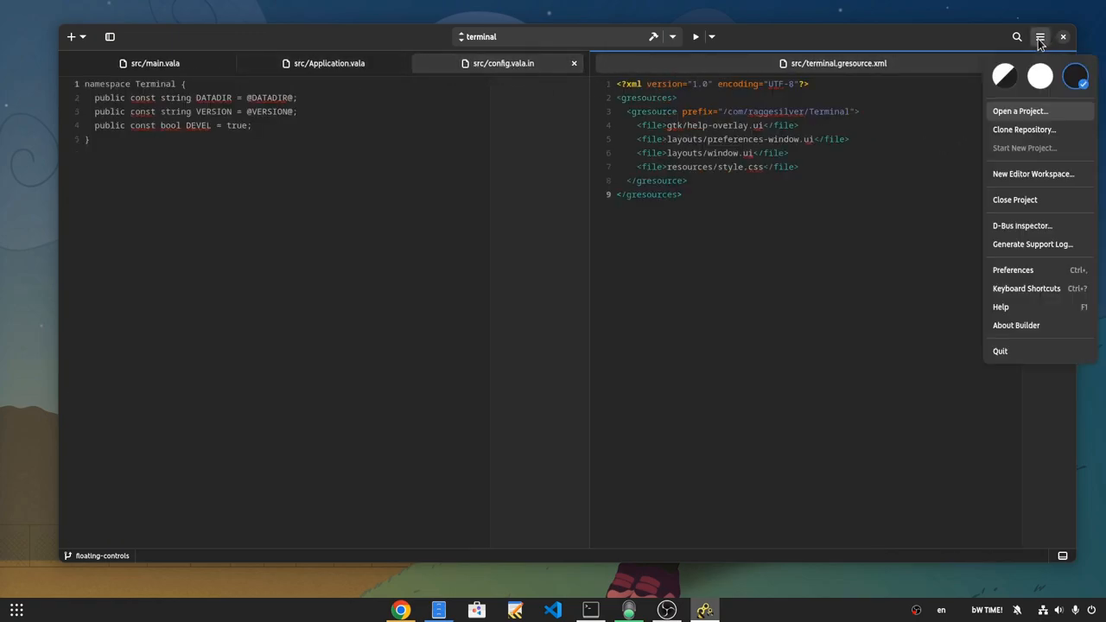
left_click(1044, 78)
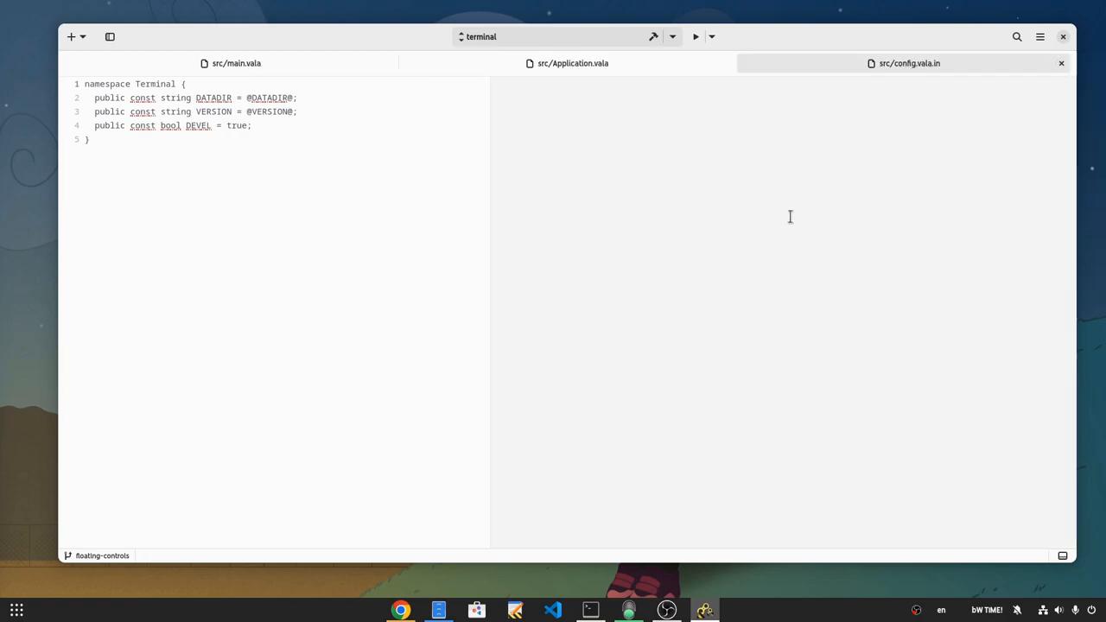
mouse_move(531, 165)
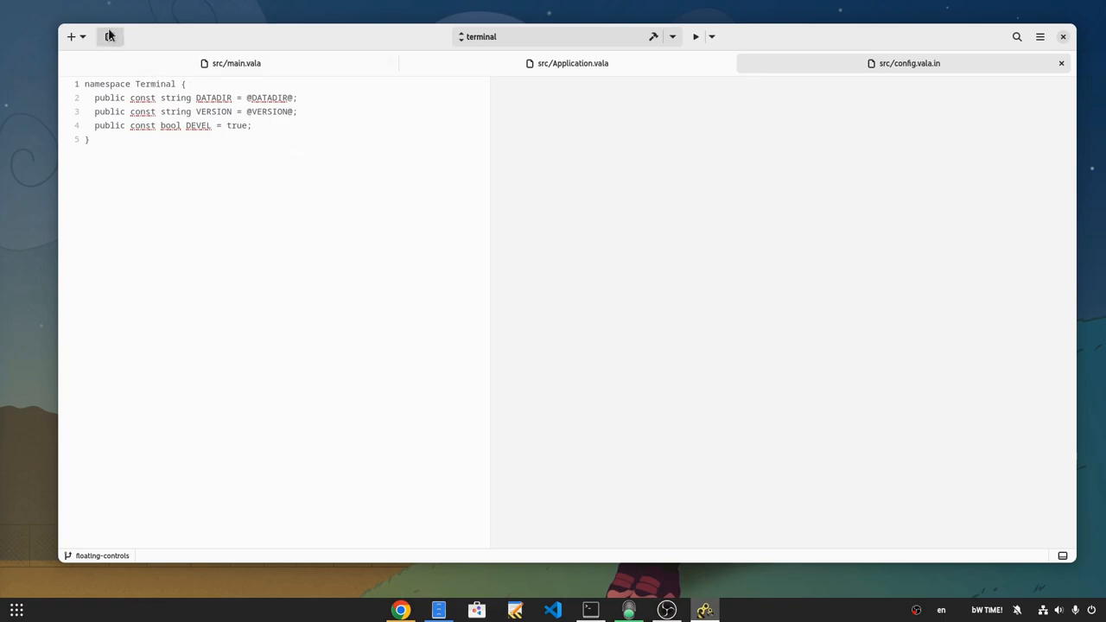
left_click(110, 36)
type("sa")
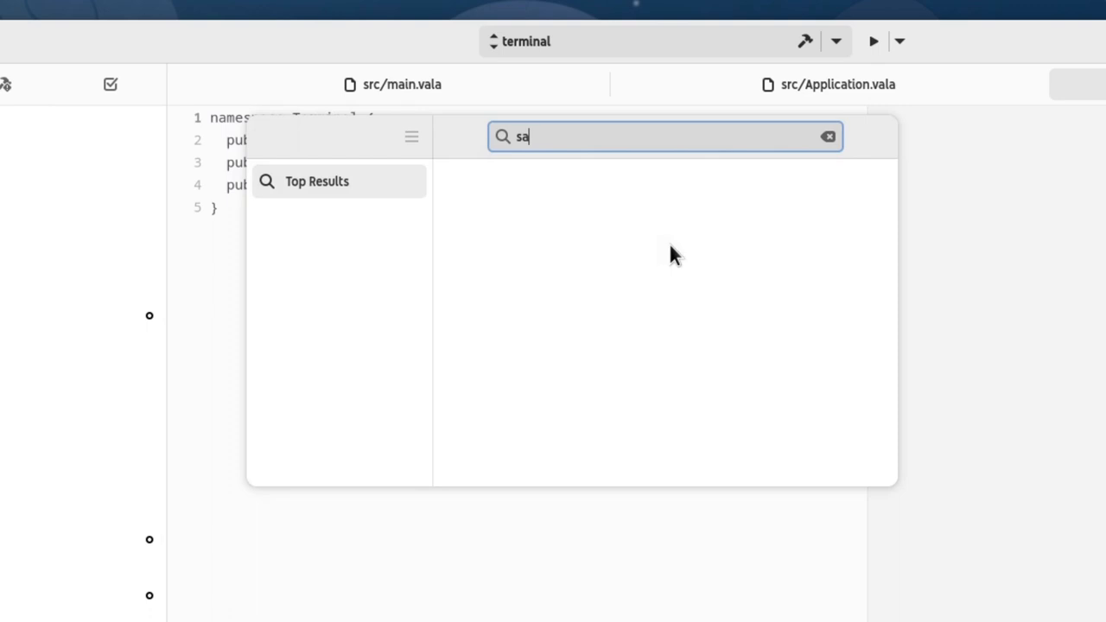
Open the Apps folder in a new file manager tab.
key("BackSpace")
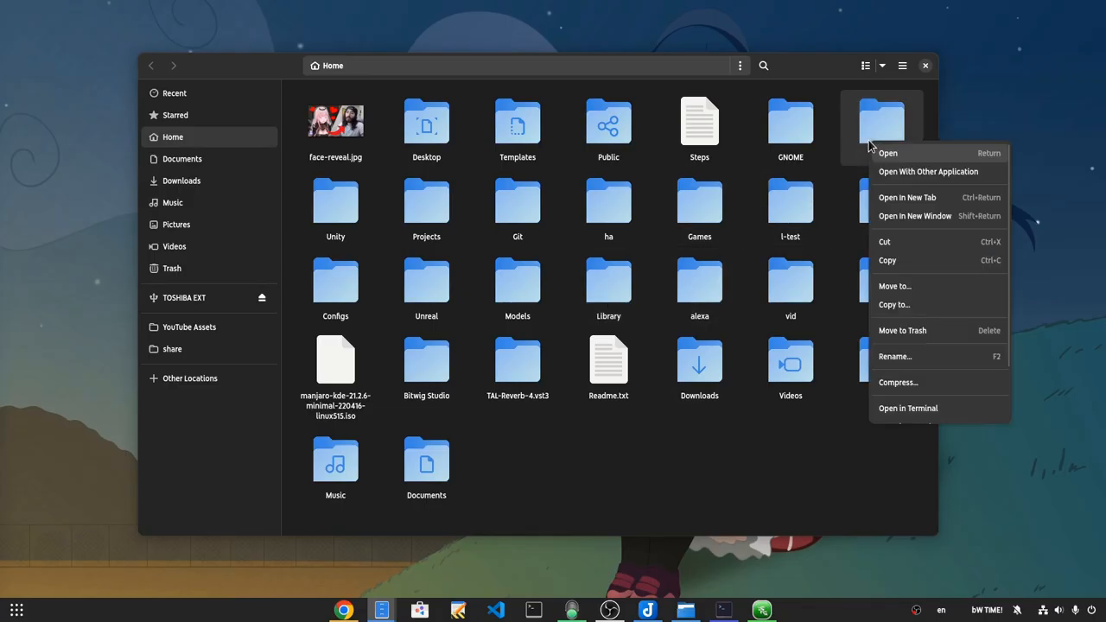
left_click(906, 197)
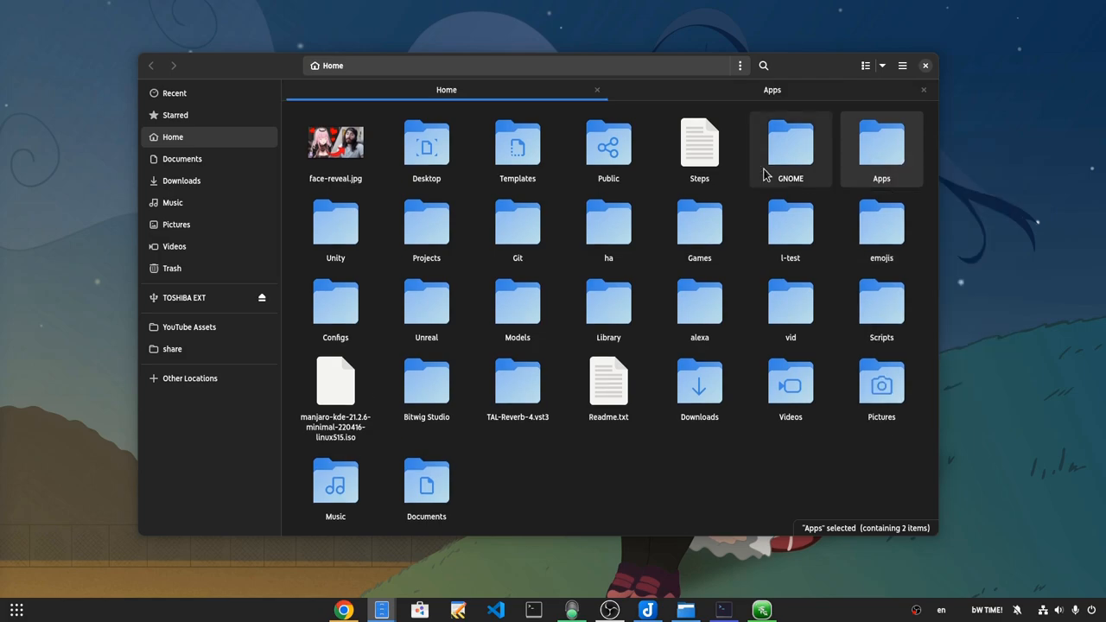
mouse_move(486, 102)
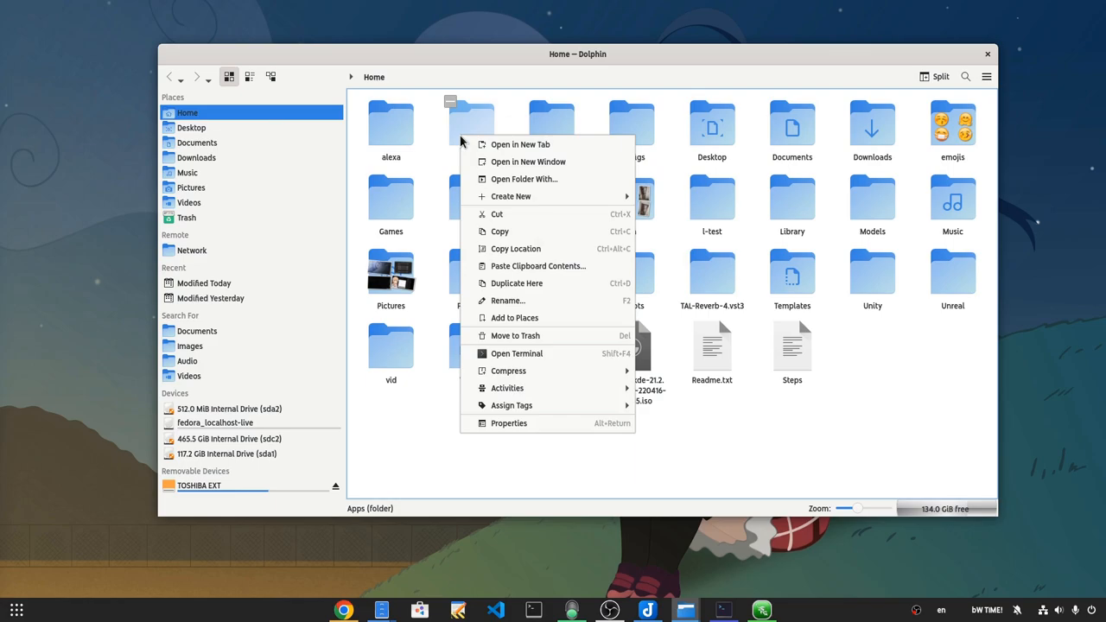
left_click(518, 145)
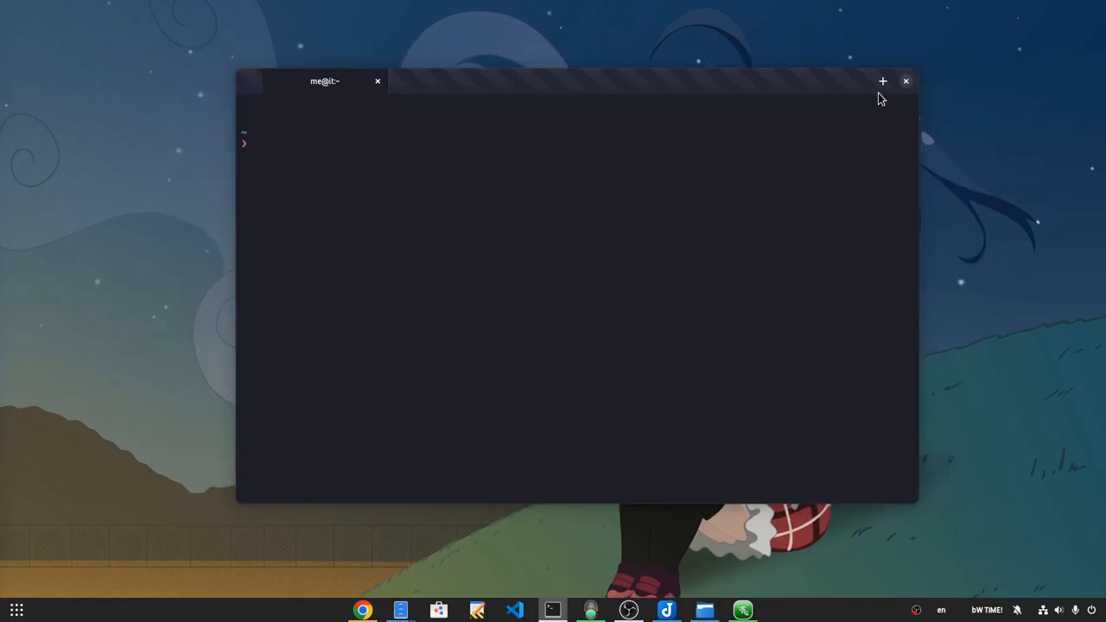
Add a terminal tab, open and close Preferences, then switch to the last tab.
left_click(882, 80)
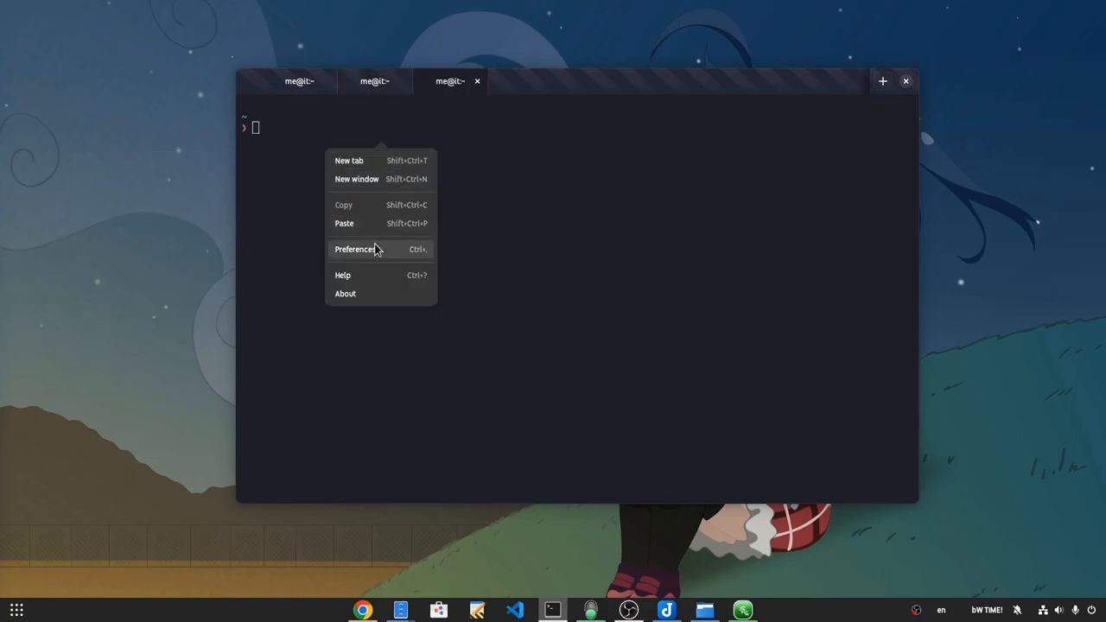
left_click(354, 249)
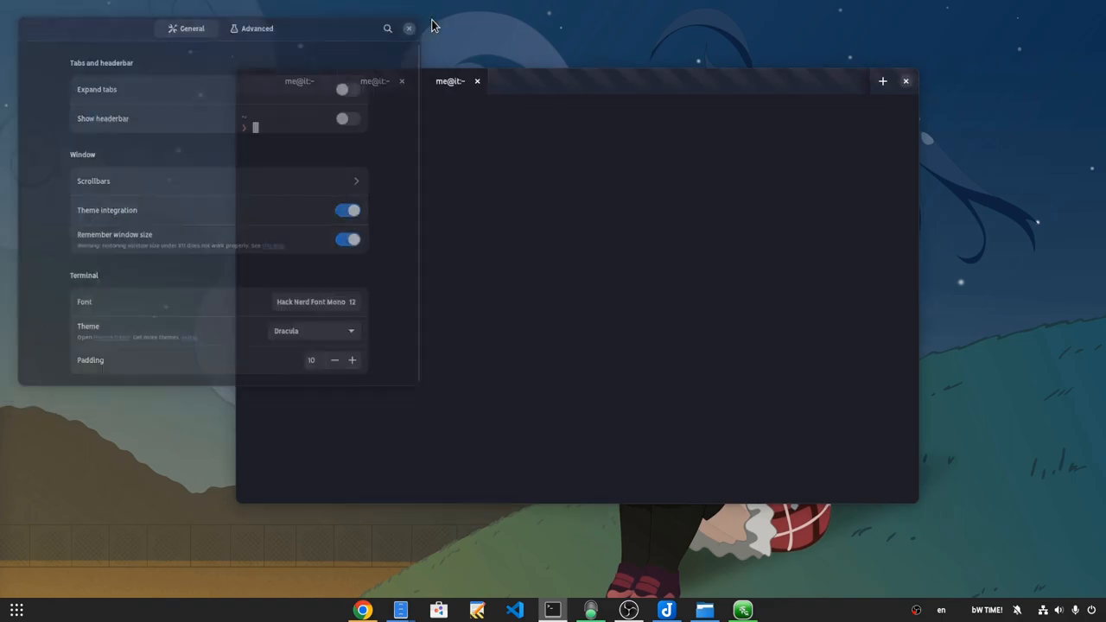
left_click(408, 29)
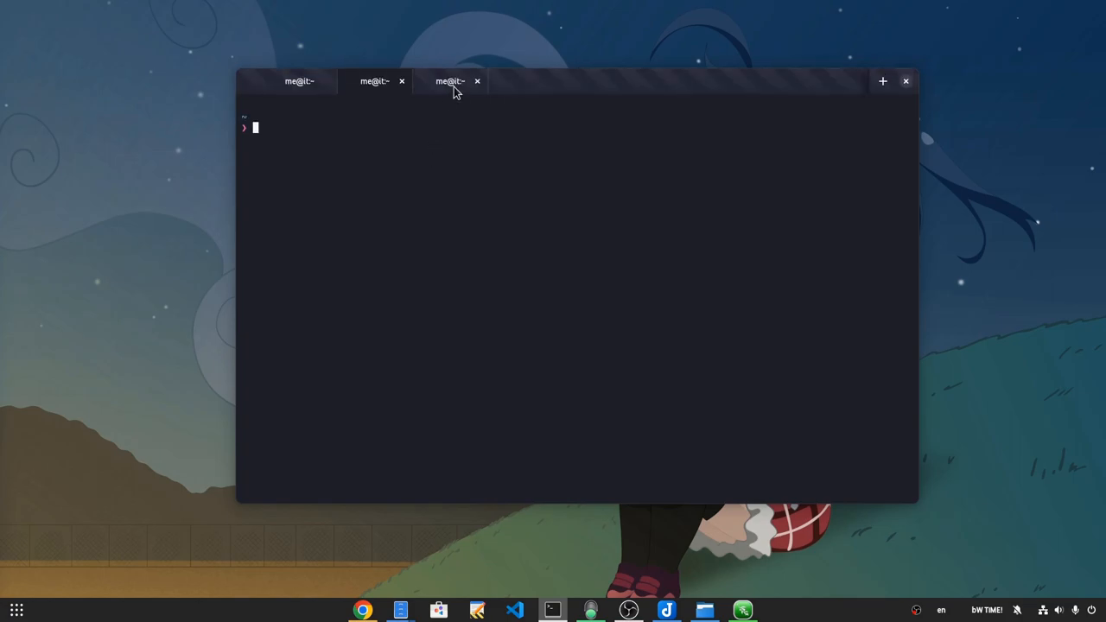
left_click(297, 80)
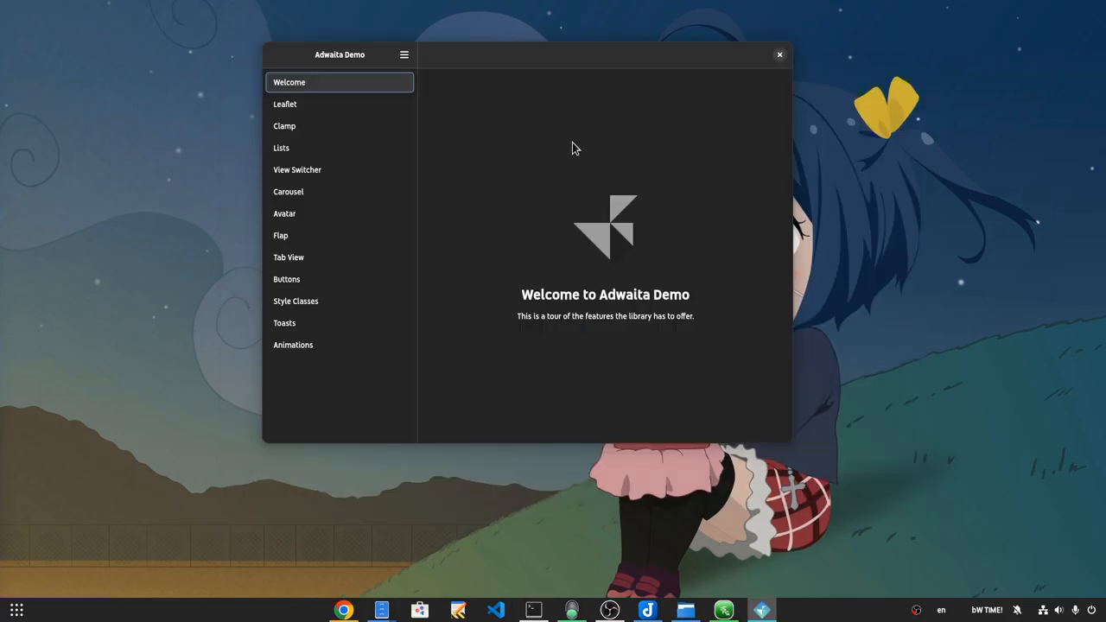
On the Lists page, enter 'sasa' in Entry With Confirmation and confirm it.
left_click(281, 148)
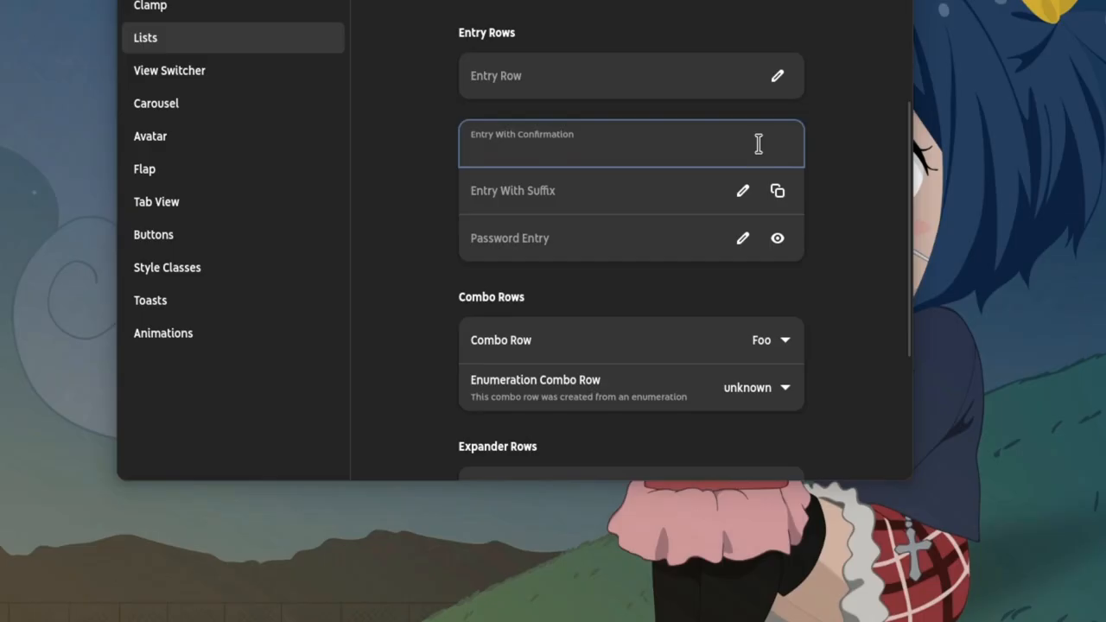
type("sasa")
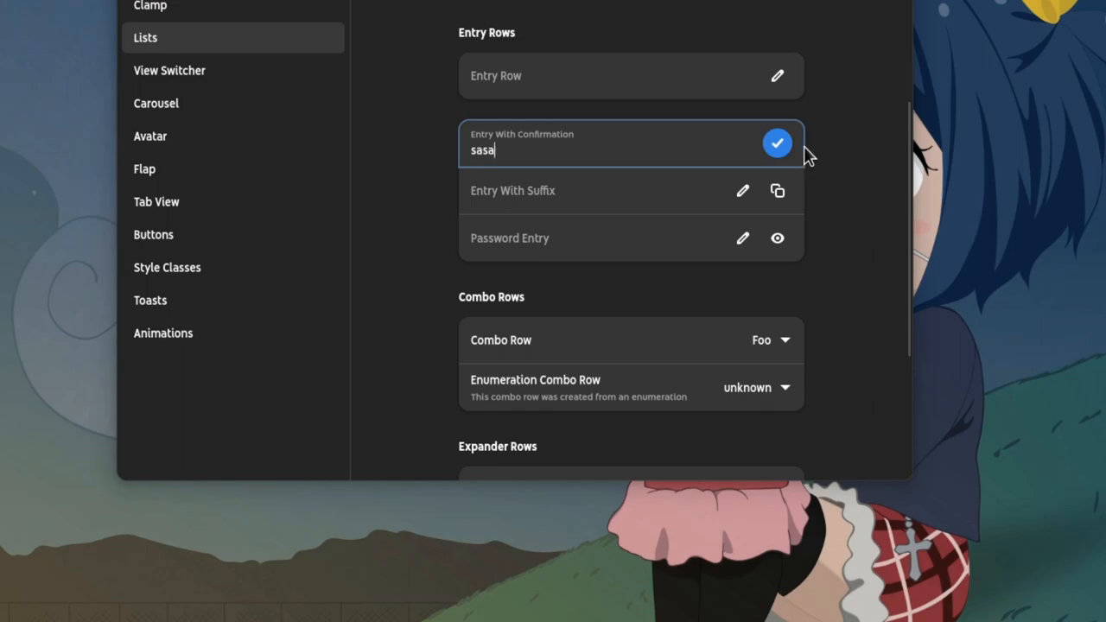
left_click(776, 143)
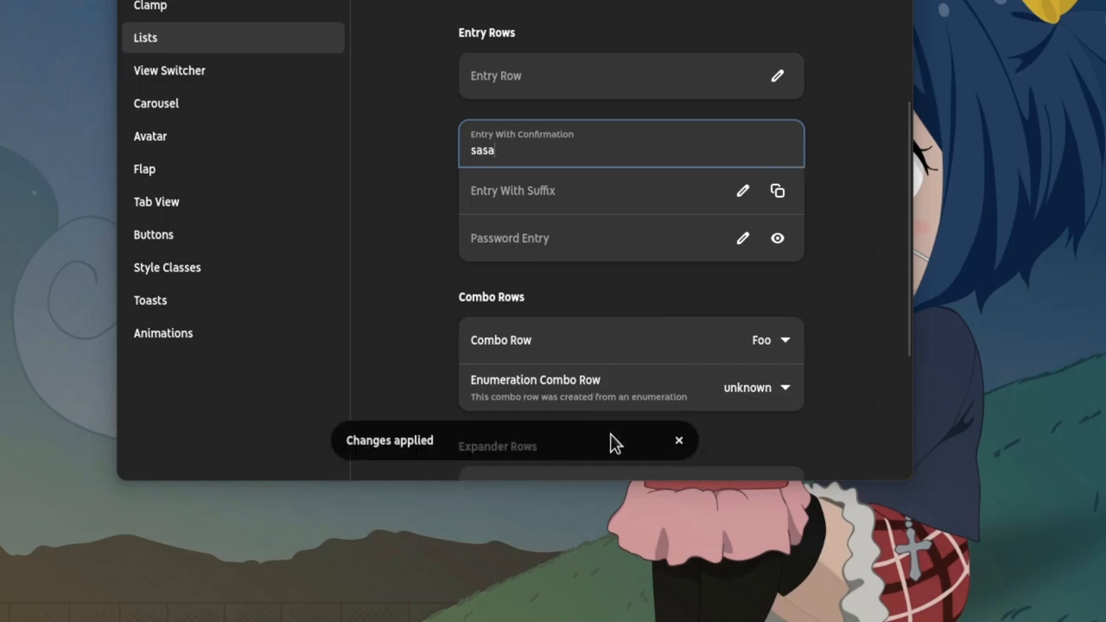